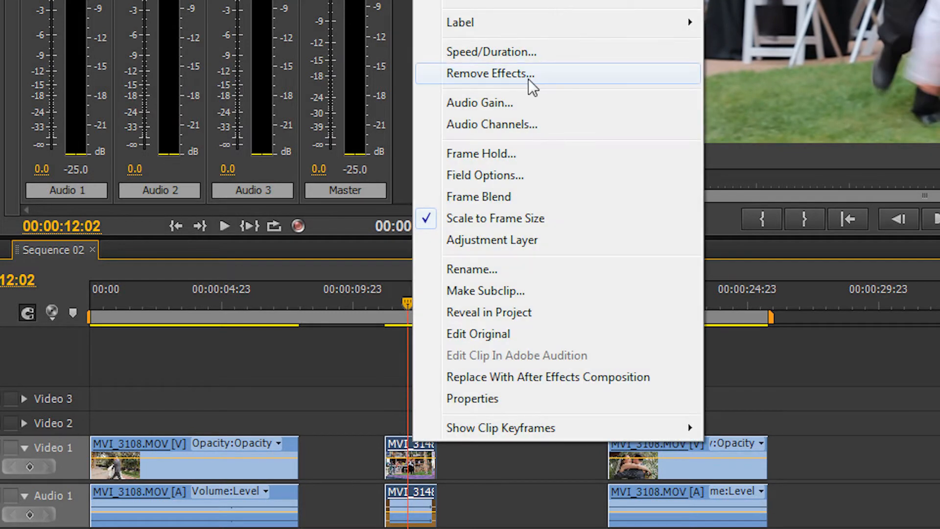
# - Slow the middle clip to 50% speed (4 s) with Maintain Audio Pitch enabled
pyautogui.click(490, 52)
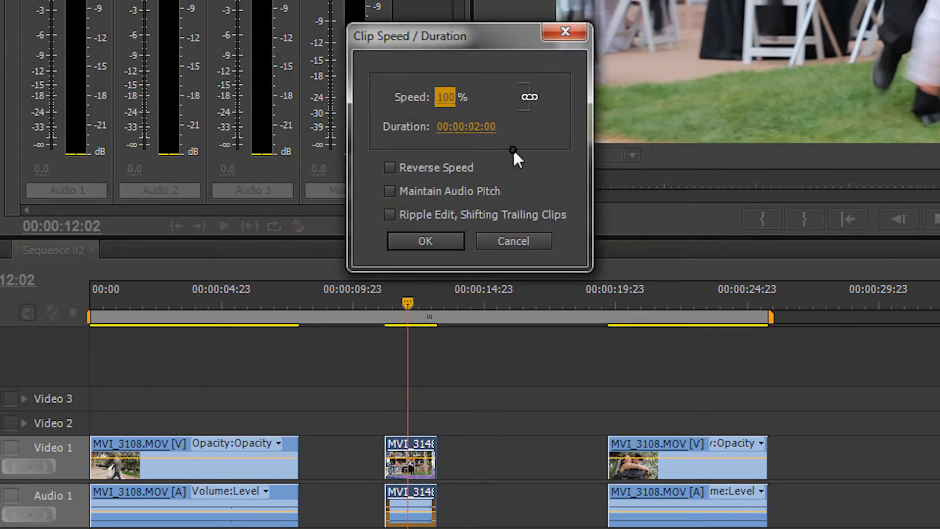
pyautogui.write('50')
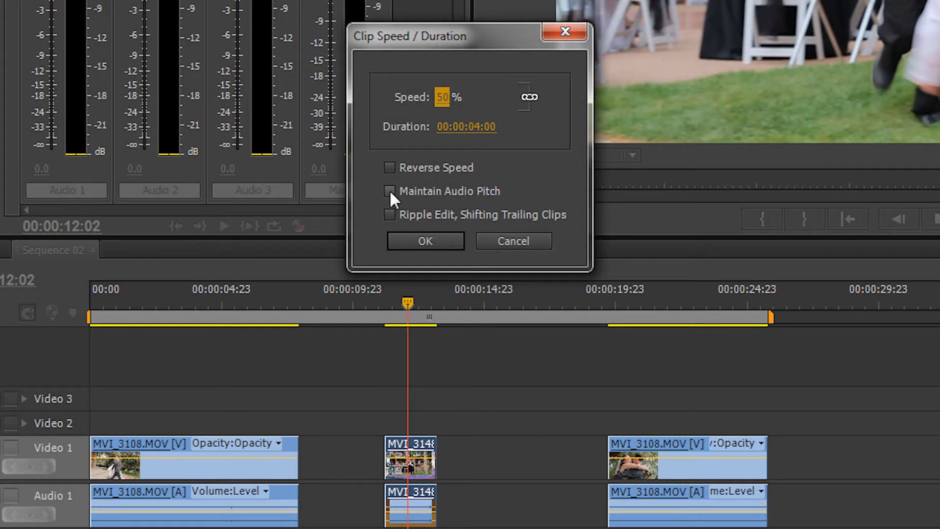
pyautogui.click(389, 191)
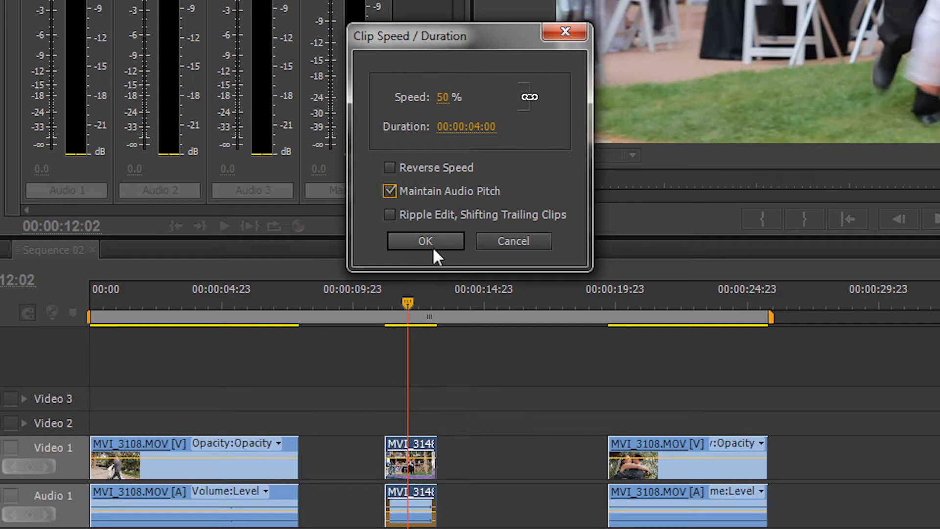
pyautogui.click(424, 241)
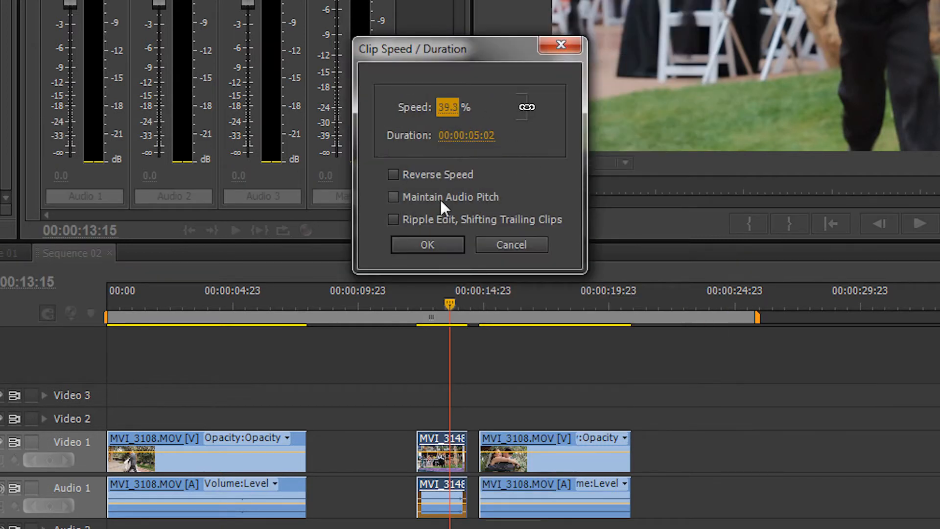
# - Confirm the rate-stretched clip at 39.3% speed, 5:02 long, with audio pitch maintained
pyautogui.click(427, 244)
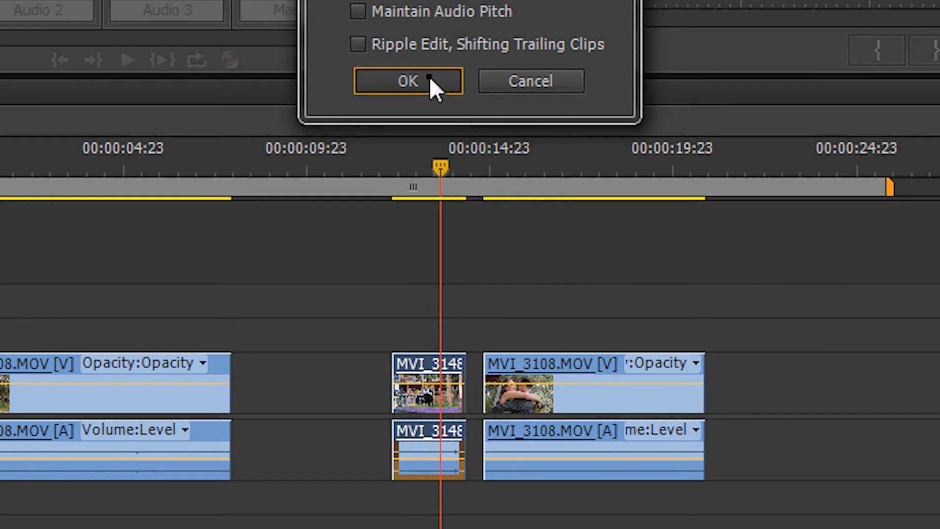
pyautogui.click(408, 82)
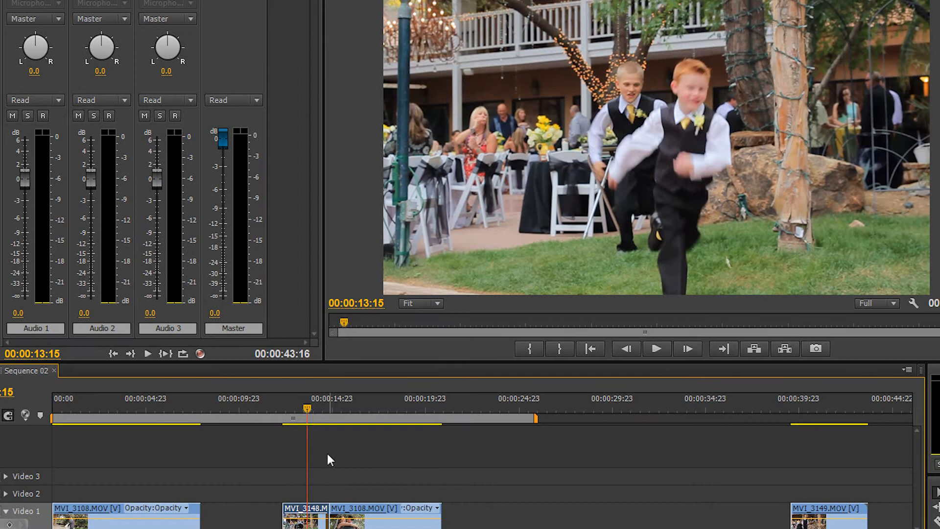
pyautogui.rightClick(527, 429)
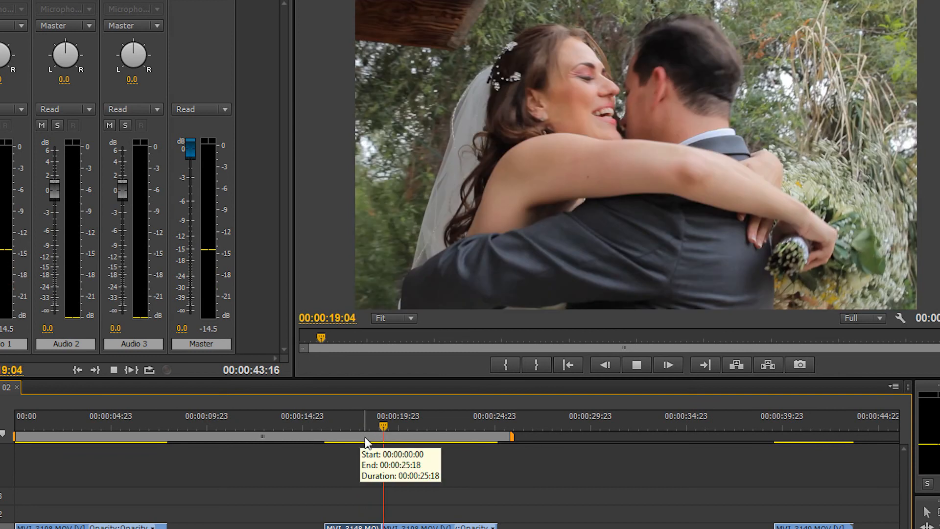
pyautogui.click(637, 364)
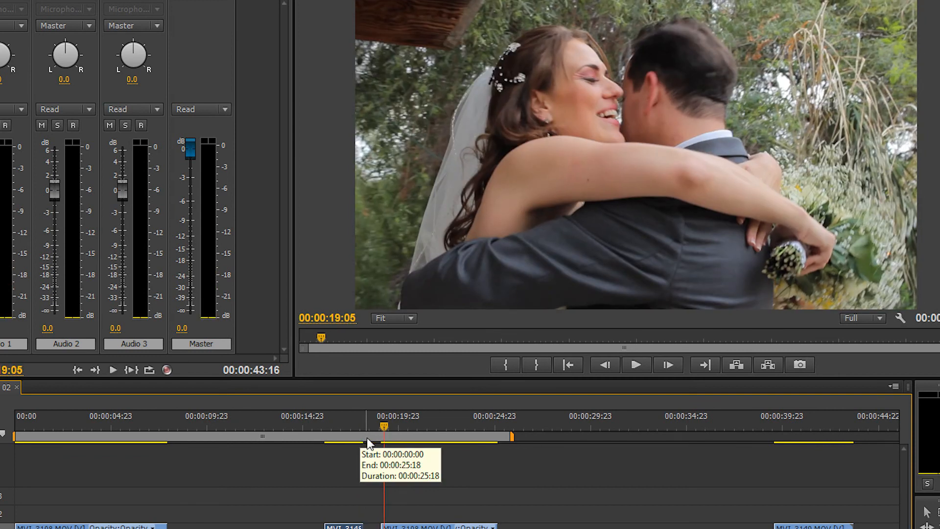
pyautogui.moveTo(294, 486)
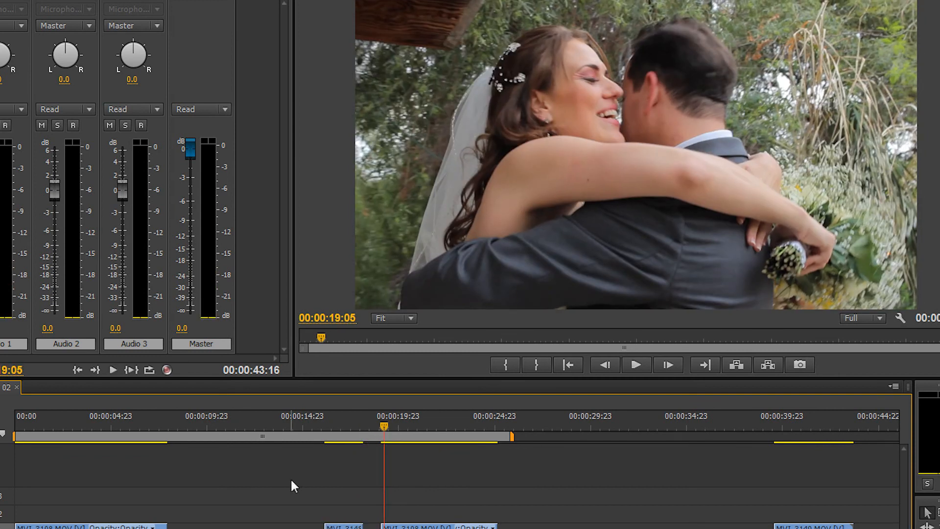
pyautogui.moveTo(407, 461)
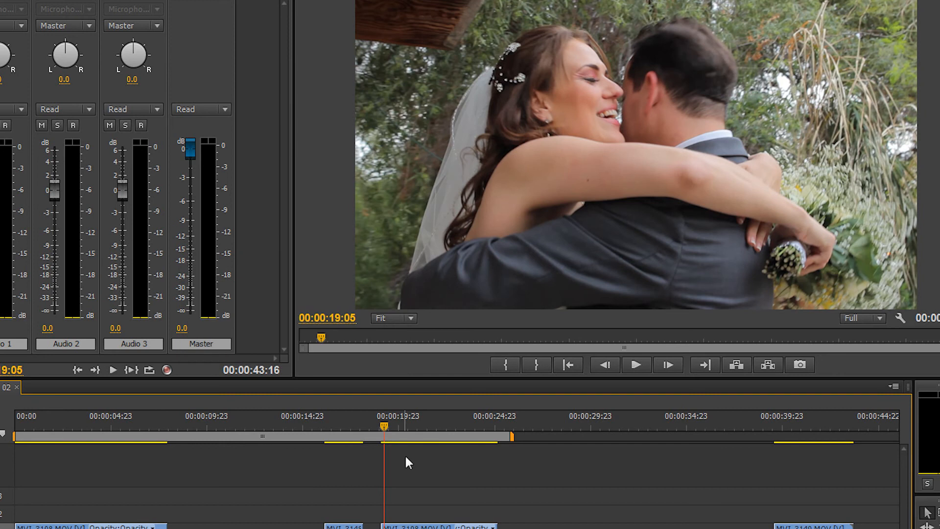